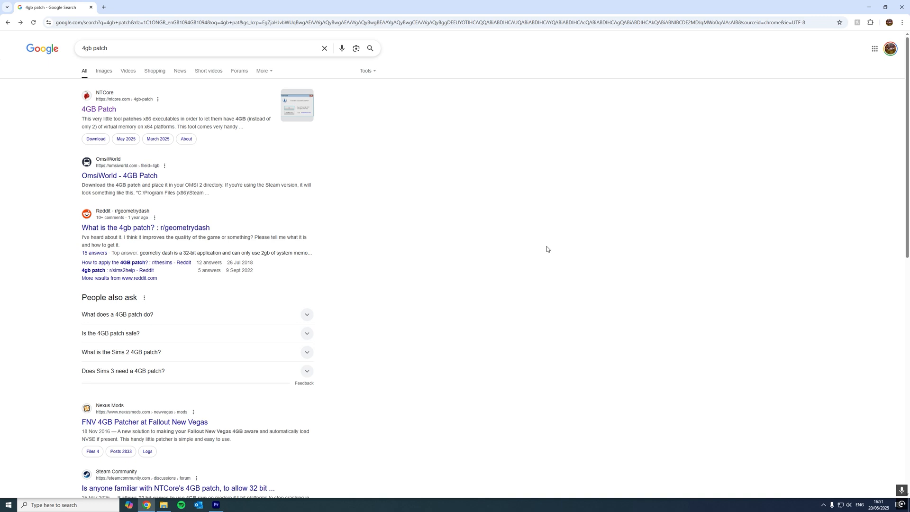
pyautogui.moveTo(311, 128)
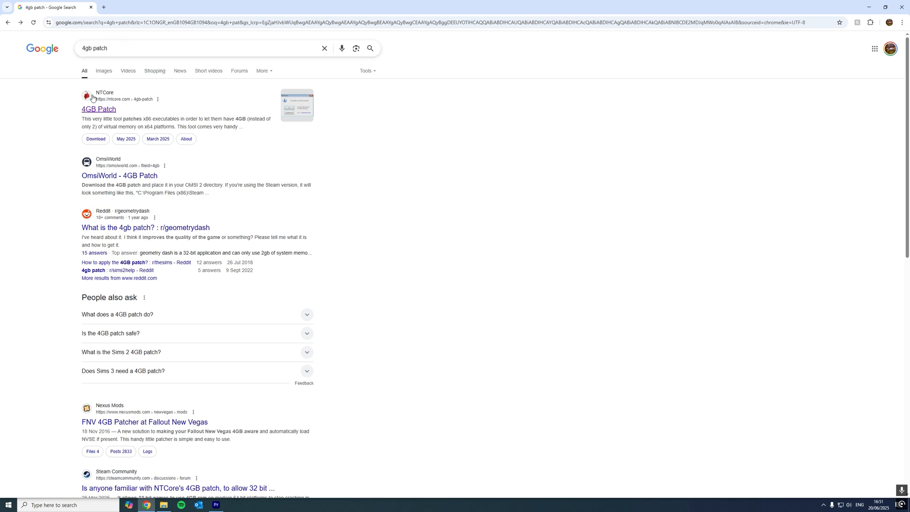
pyautogui.moveTo(119, 175)
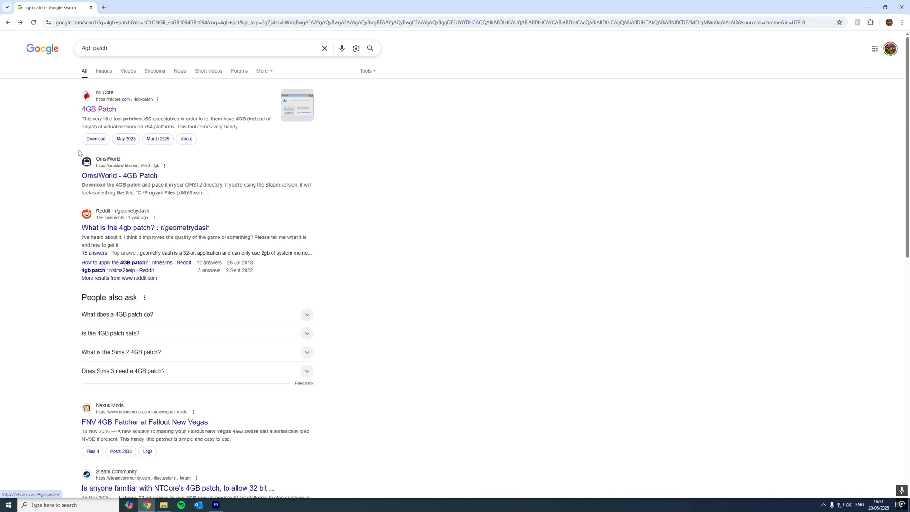
pyautogui.moveTo(98, 113)
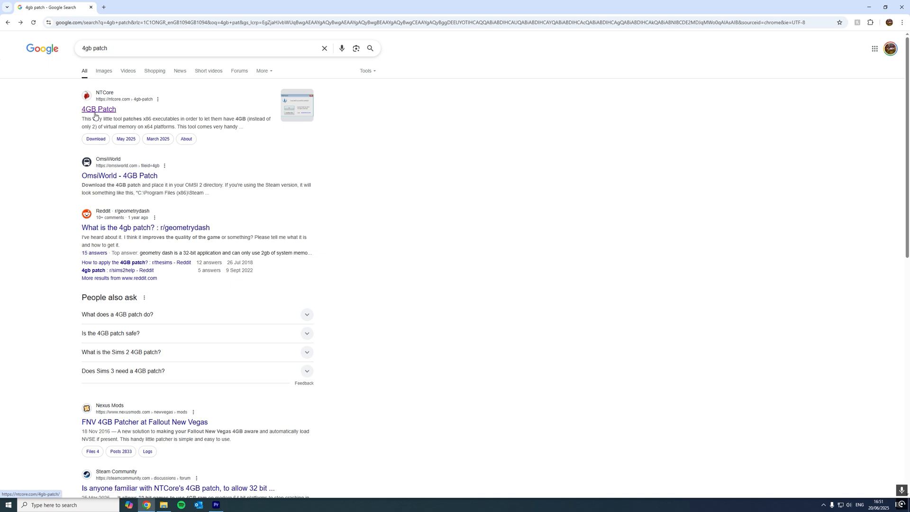
# Open the NTCore 4GB Patch search result so its executable picker reaches the OMSI 2 folder
pyautogui.click(98, 110)
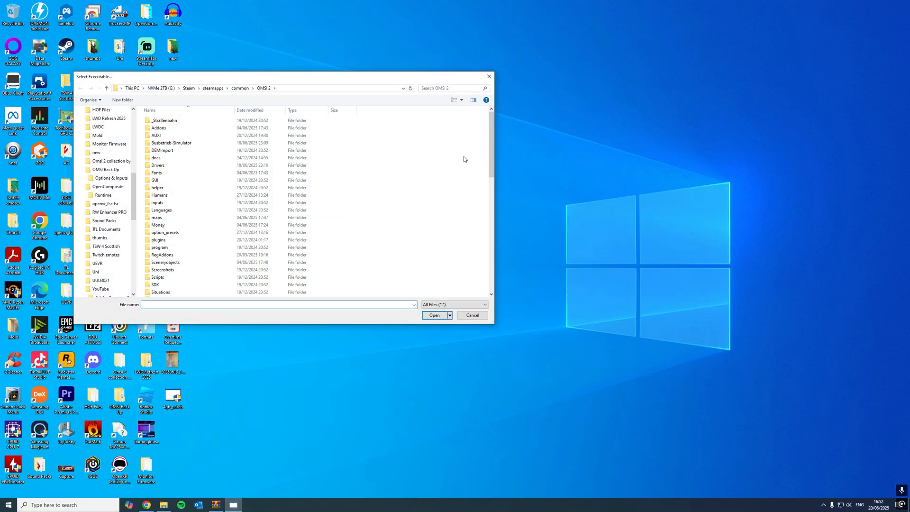
# Patch the Omsi application in the OMSI 2 folder, getting 'Executable successfully patched!'
pyautogui.scroll(-3)
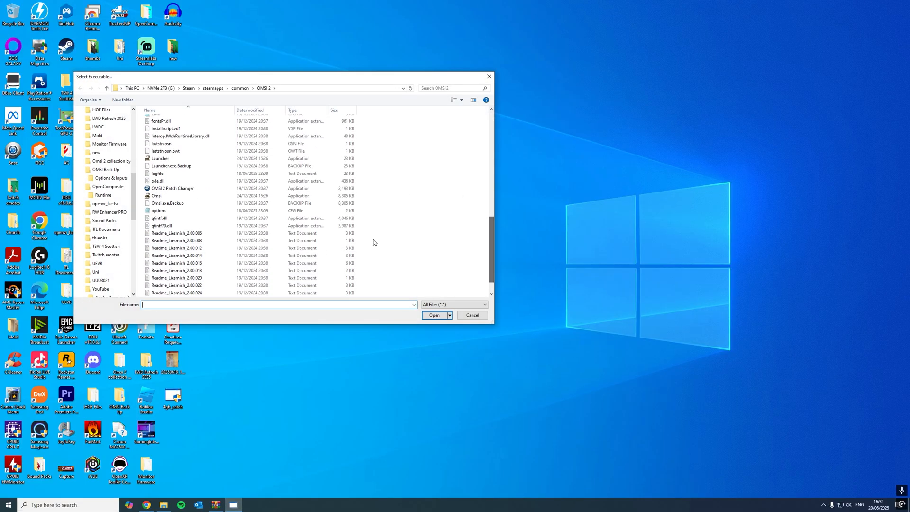
pyautogui.click(155, 195)
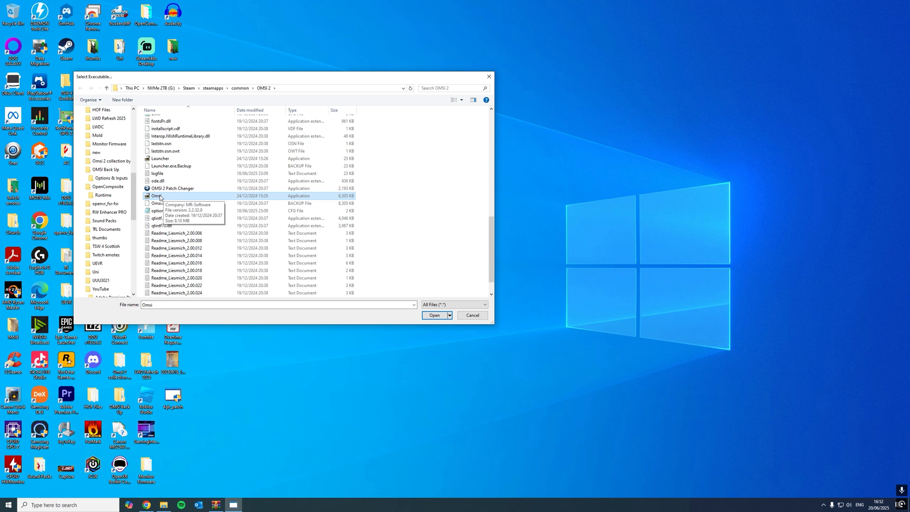
pyautogui.click(434, 315)
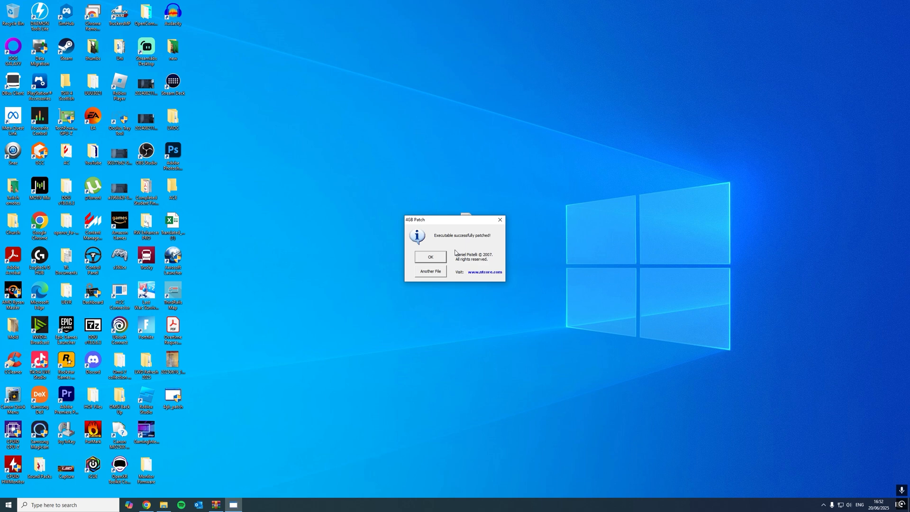
pyautogui.moveTo(432, 273)
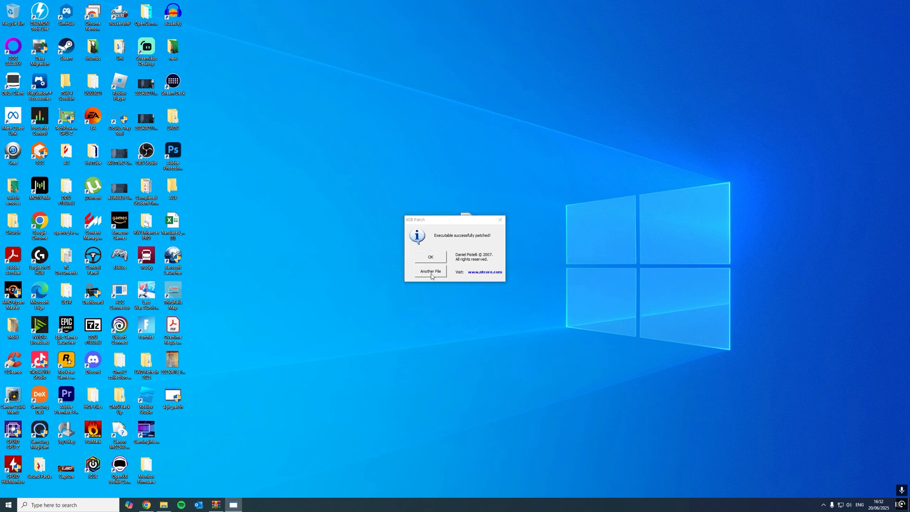
# Choose Another File and patch the Launcher application in the OMSI 2 folder as well
pyautogui.click(429, 272)
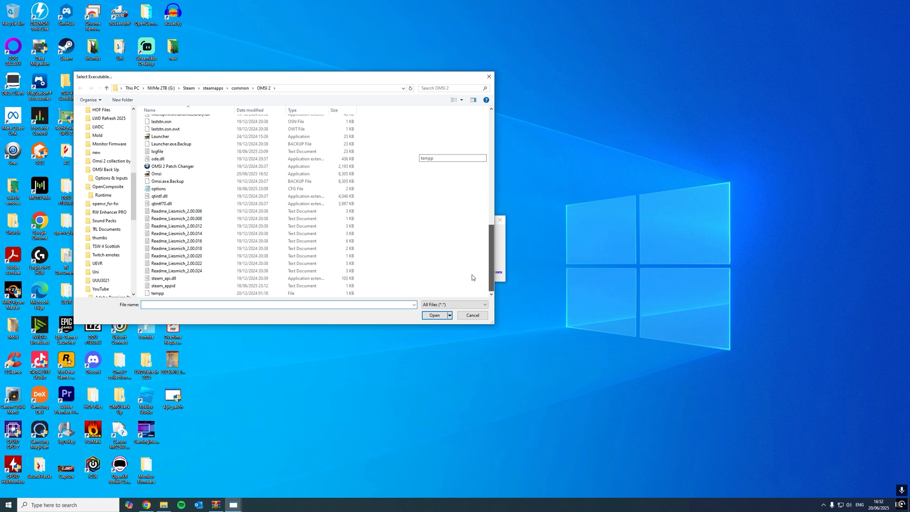
pyautogui.click(159, 165)
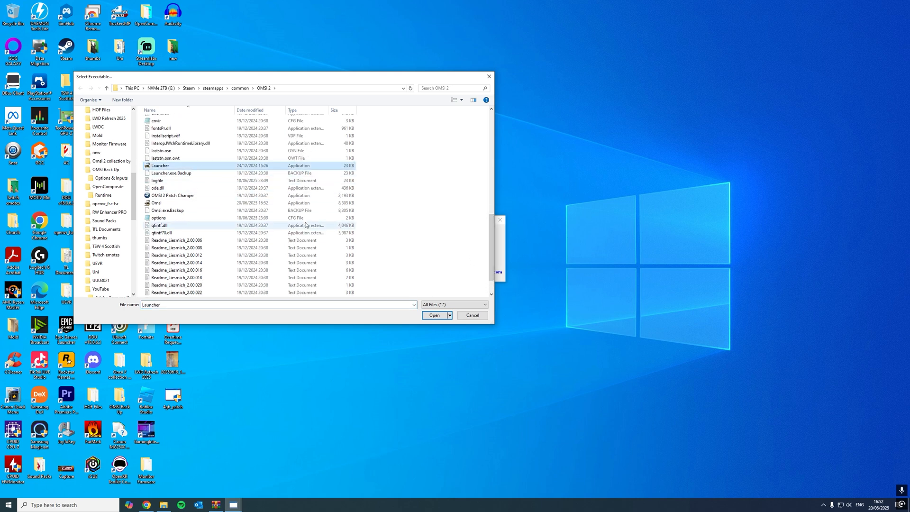
pyautogui.click(434, 315)
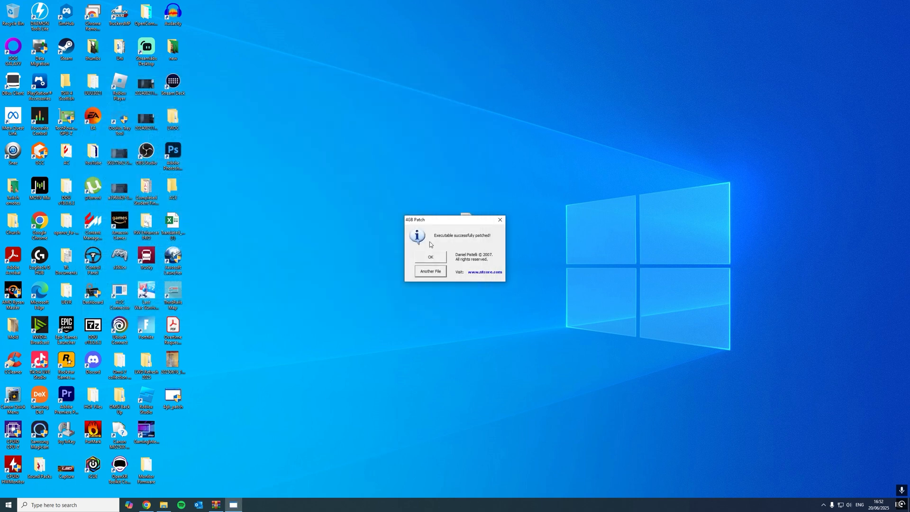
pyautogui.moveTo(486, 246)
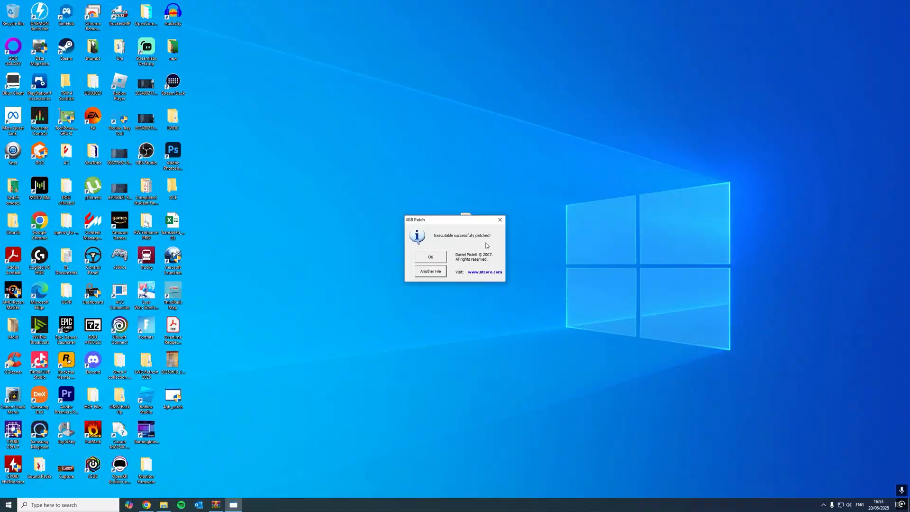
# Start OMSI 2 and show Graphics (advanced) with 4000 MB texture memory and reflections 512
pyautogui.click(430, 257)
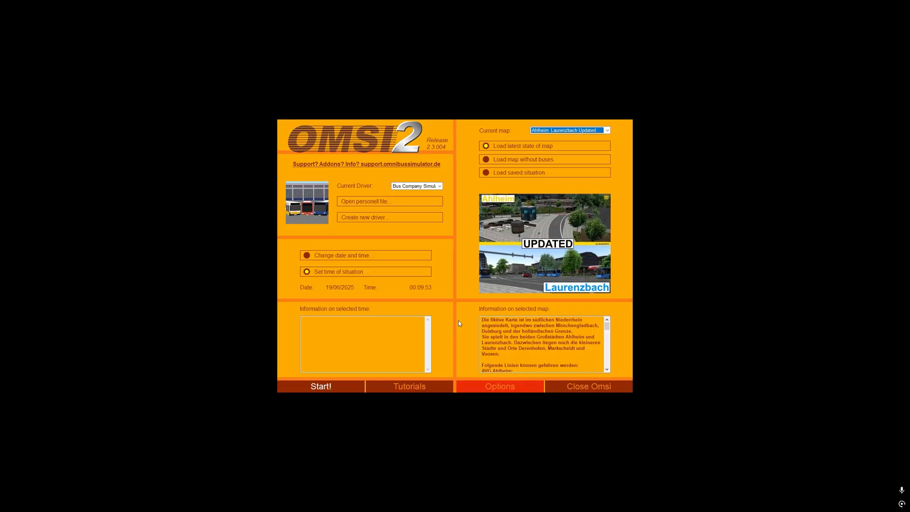
pyautogui.moveTo(465, 346)
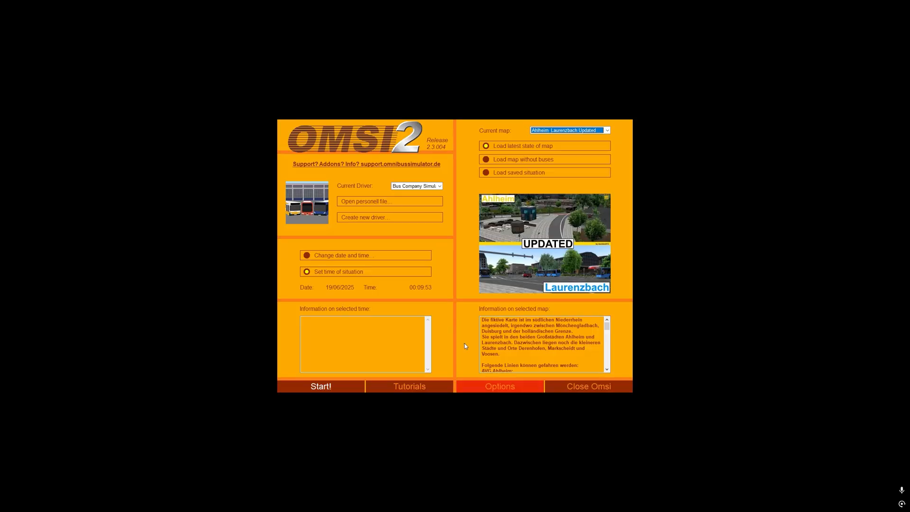
pyautogui.click(498, 385)
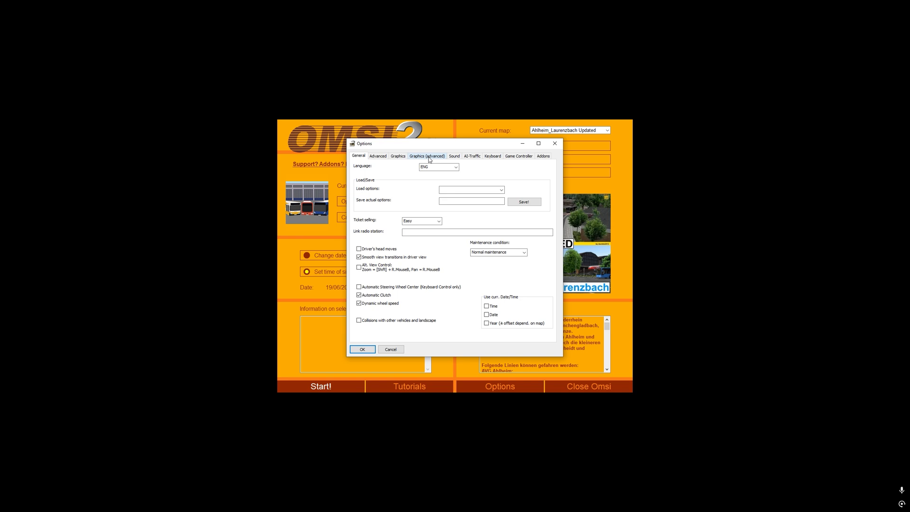
pyautogui.click(427, 155)
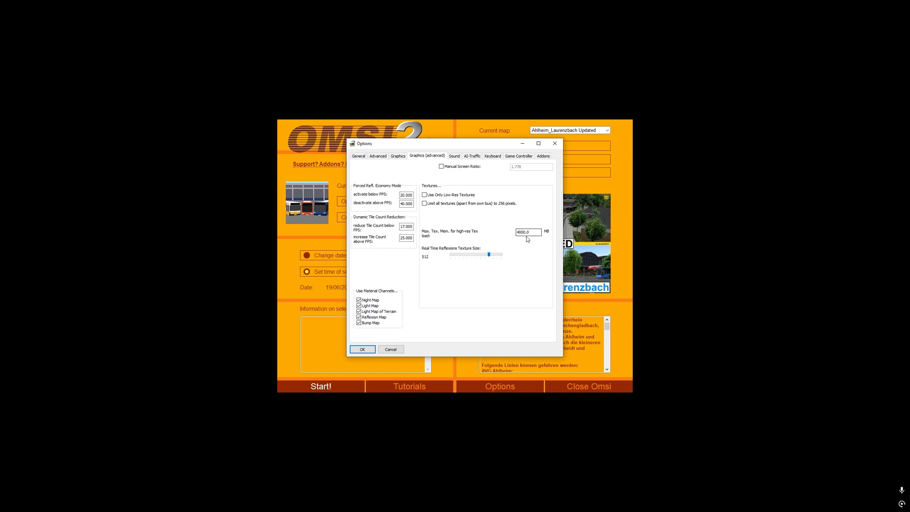
pyautogui.moveTo(456, 258)
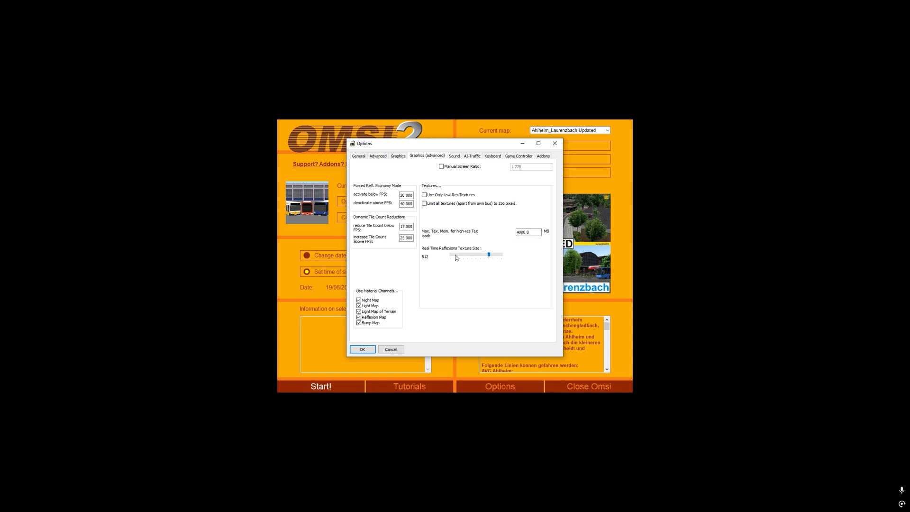
pyautogui.moveTo(428, 260)
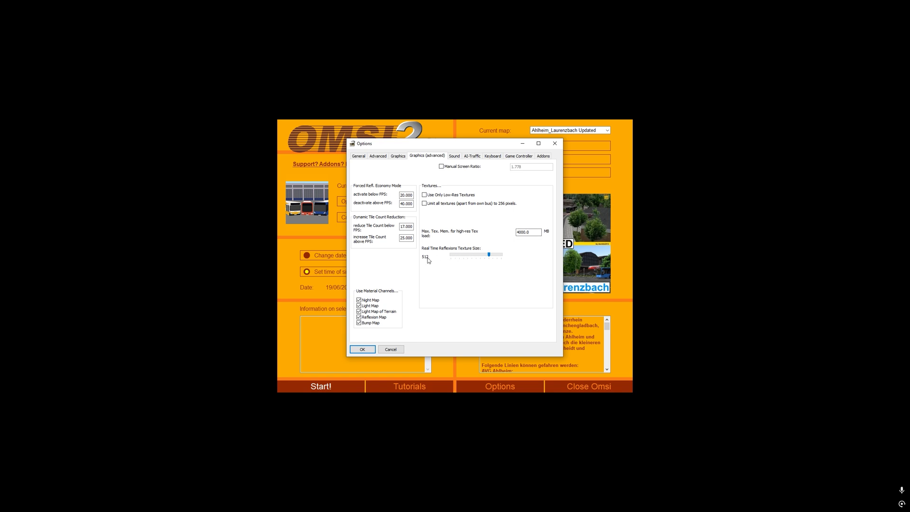